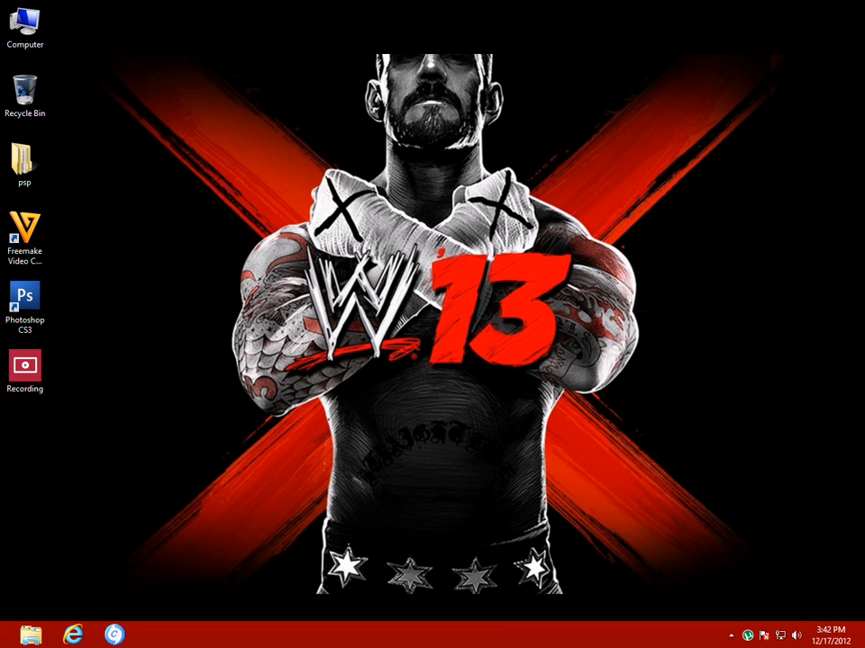
pyautogui.moveTo(340, 133)
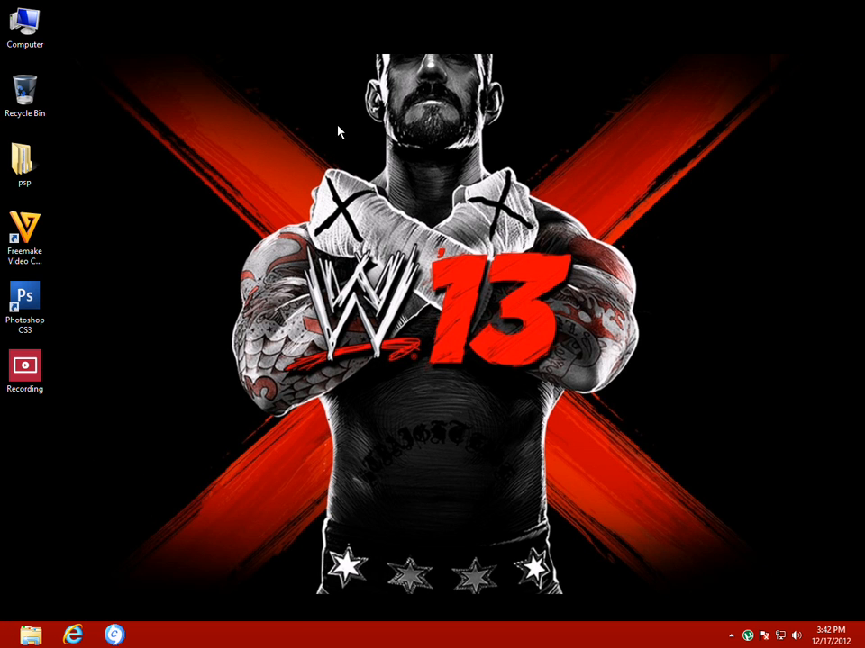
pyautogui.moveTo(468, 231)
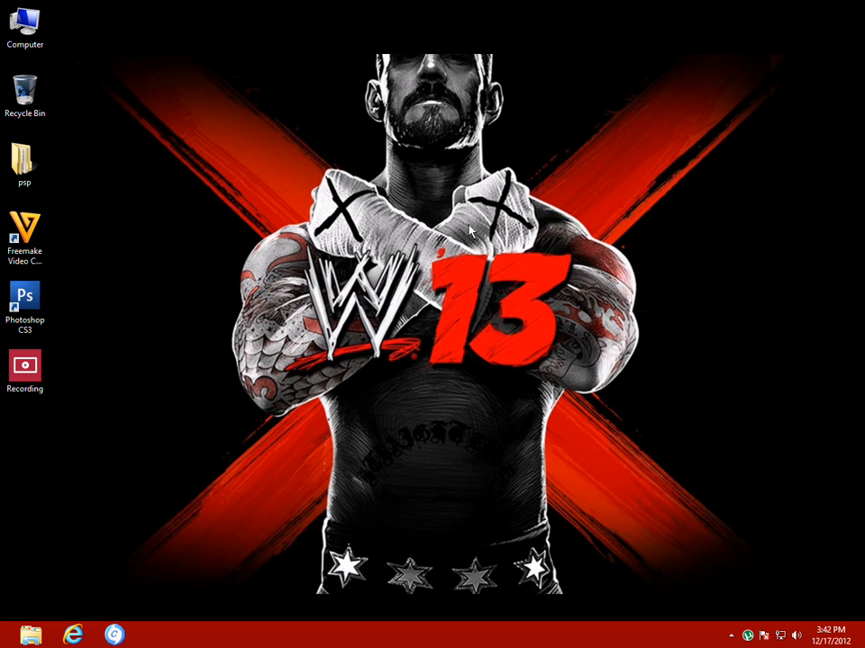
# Step: Bring up the desktop context menu to reach the Personalize settings
pyautogui.rightClick(469, 232)
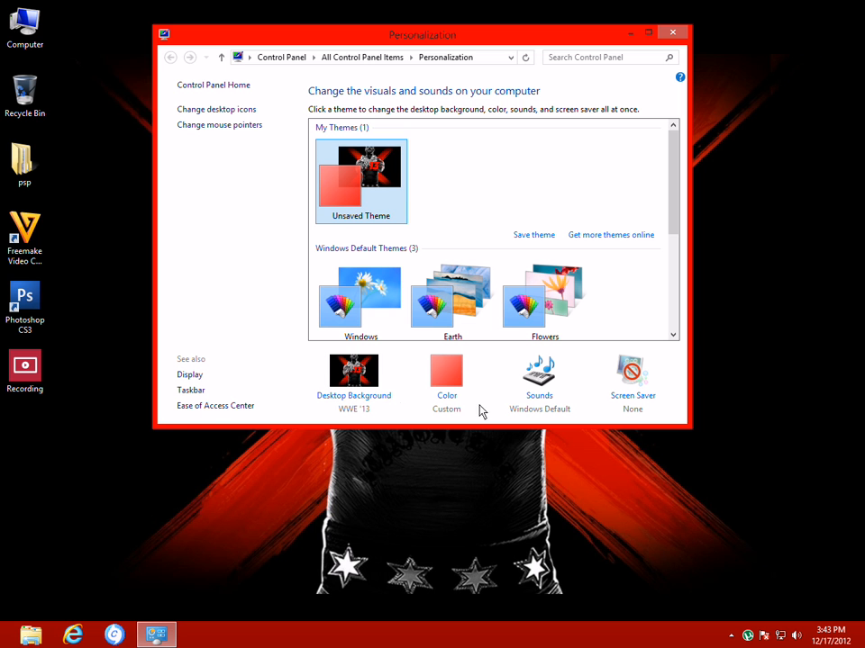
pyautogui.moveTo(447, 396)
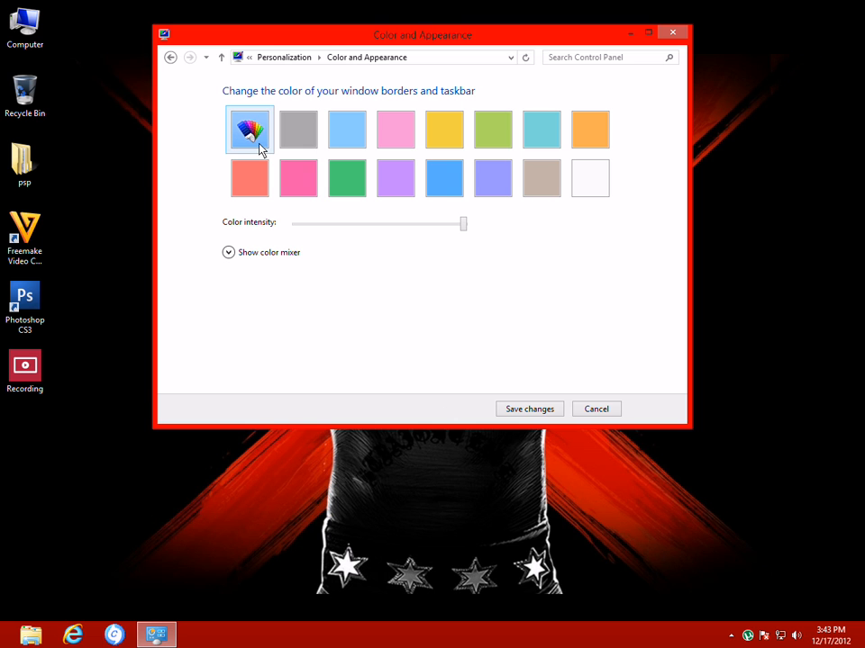
# Step: Mix a custom blue border colour with the hue and saturation sliders, save it and close Personalization
pyautogui.click(443, 179)
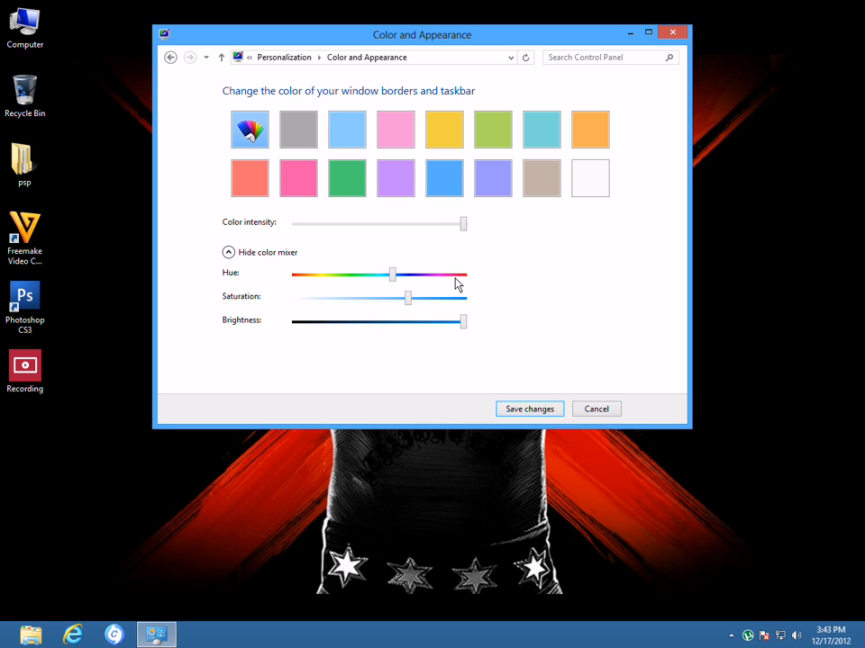
pyautogui.moveTo(393, 274); pyautogui.dragTo(425, 273)
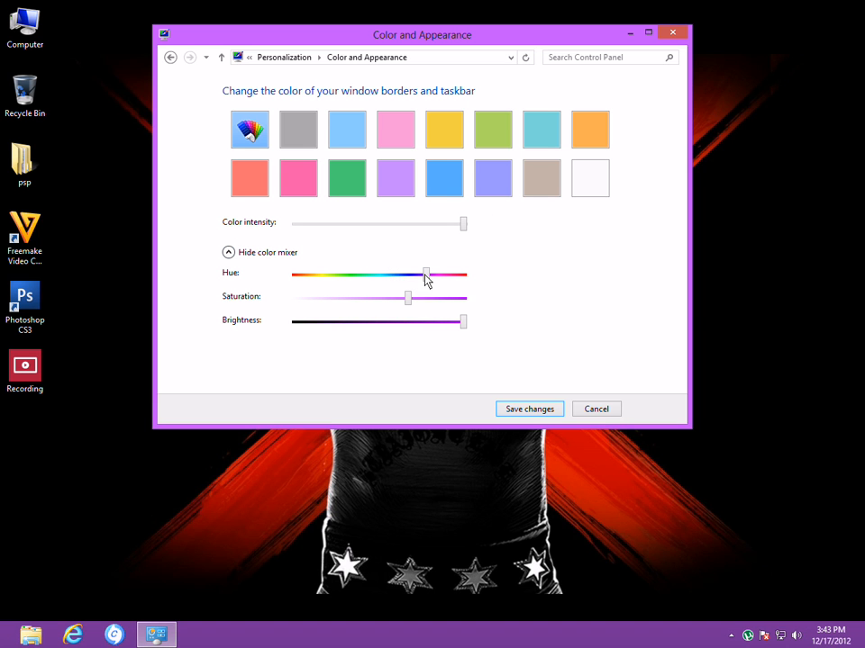
pyautogui.moveTo(425, 274); pyautogui.dragTo(411, 273)
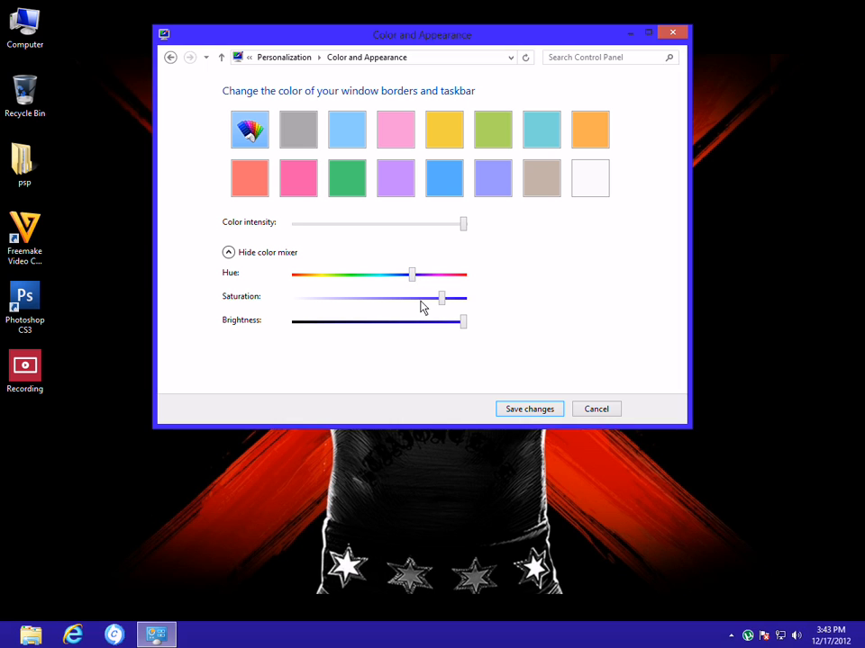
pyautogui.moveTo(441, 297); pyautogui.dragTo(454, 297)
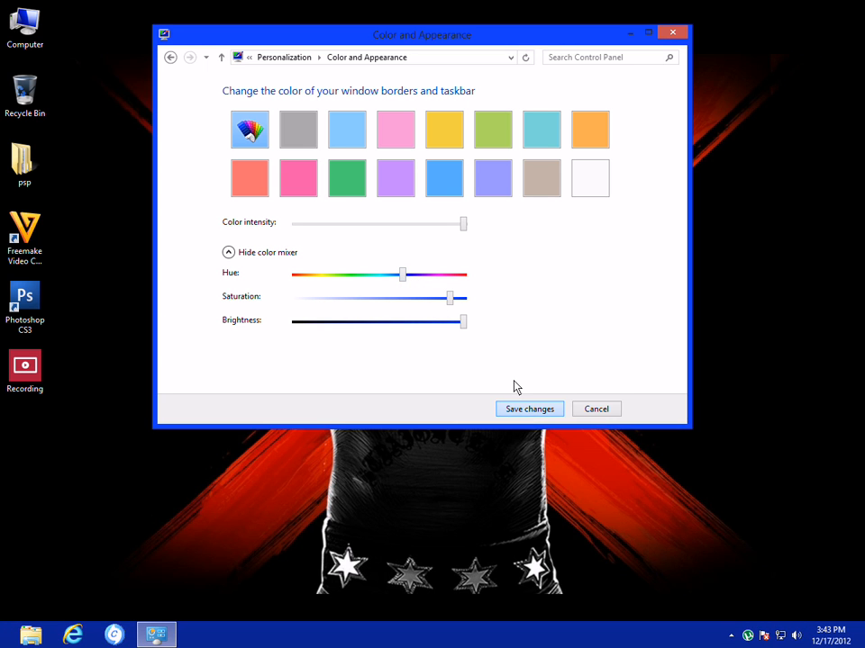
pyautogui.click(530, 409)
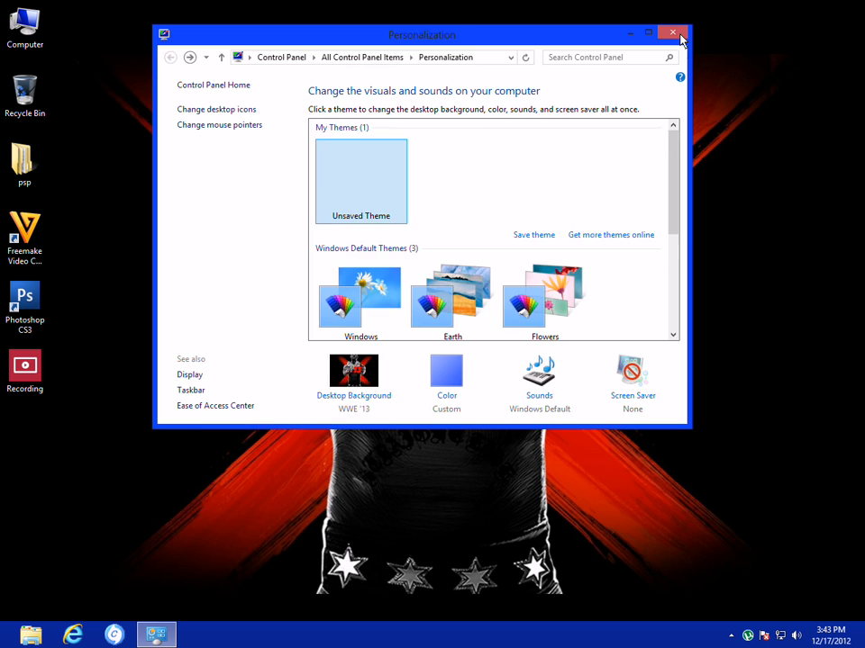
pyautogui.click(672, 33)
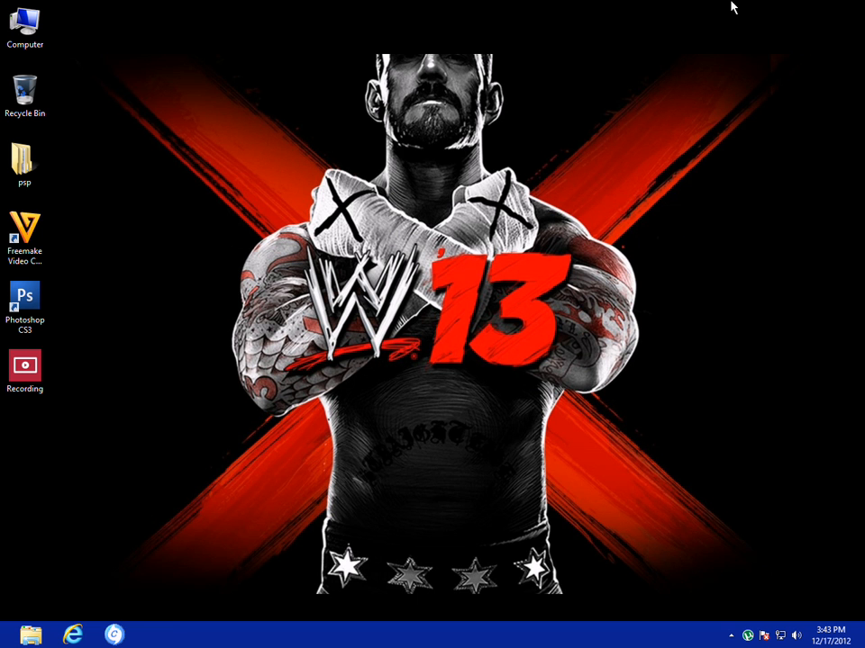
pyautogui.moveTo(540, 7)
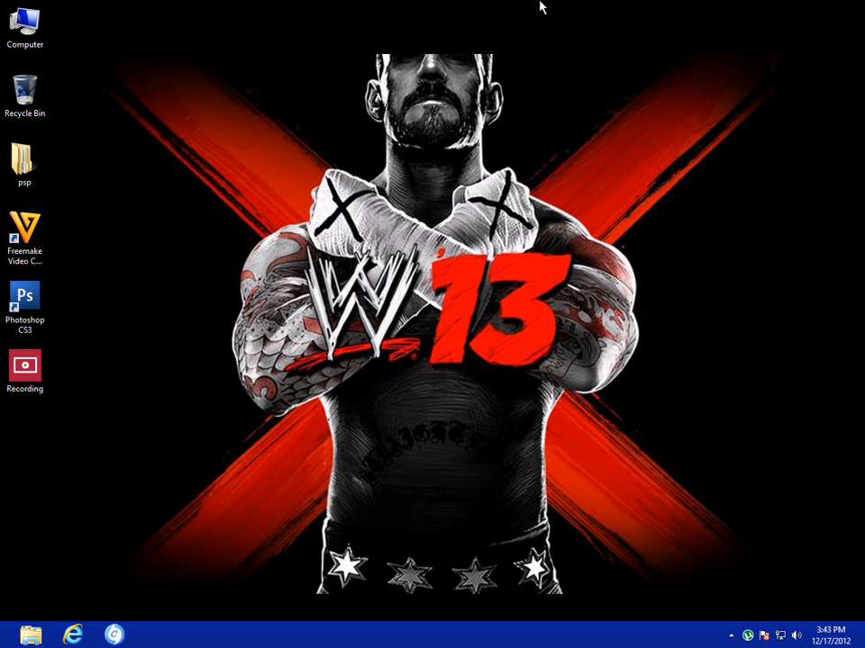
pyautogui.moveTo(568, 7)
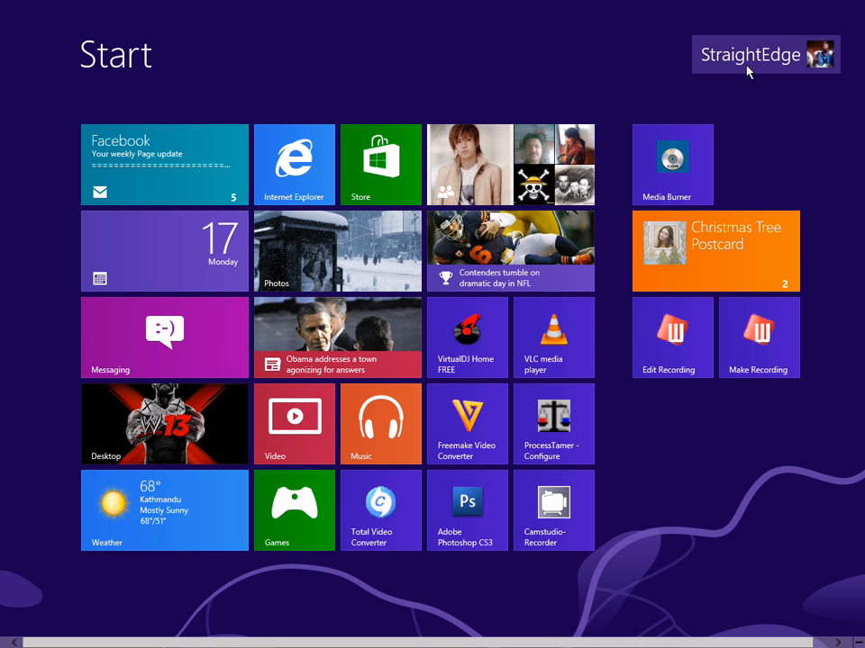
# Step: From the Start screen account menu, go to Change account picture in PC settings
pyautogui.click(750, 54)
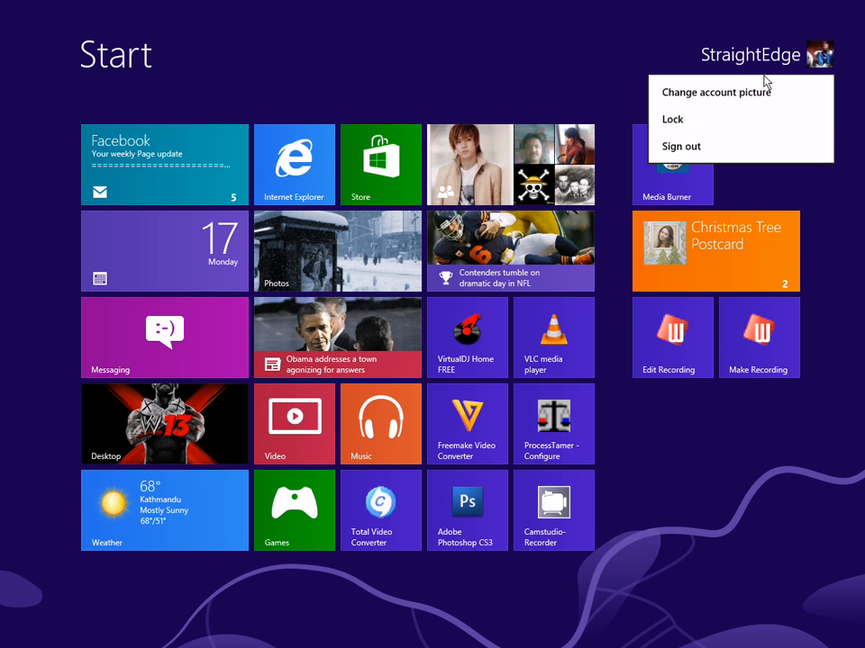
pyautogui.click(681, 146)
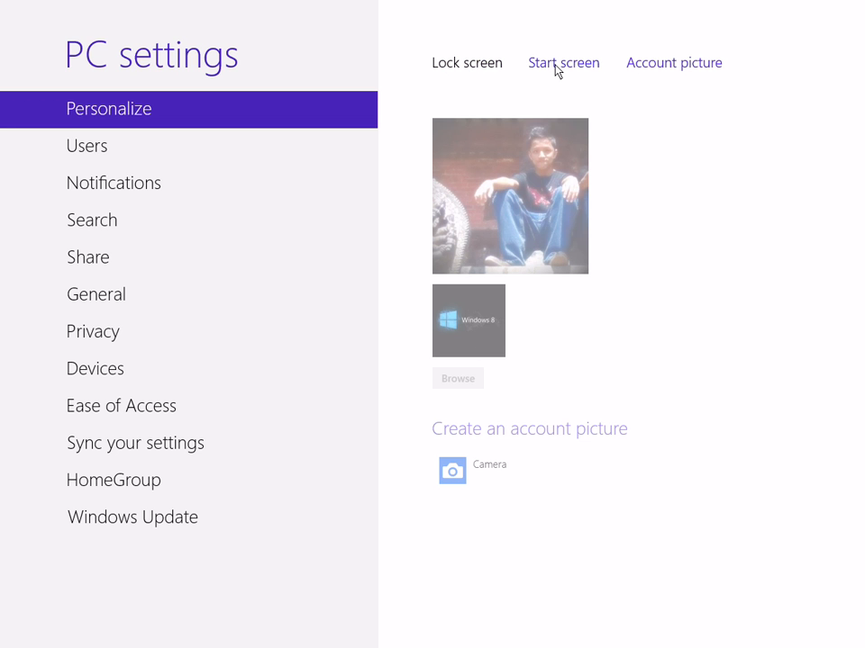
# Step: On the Start screen page, try dark red, then settle on the orange colour scheme
pyautogui.click(562, 63)
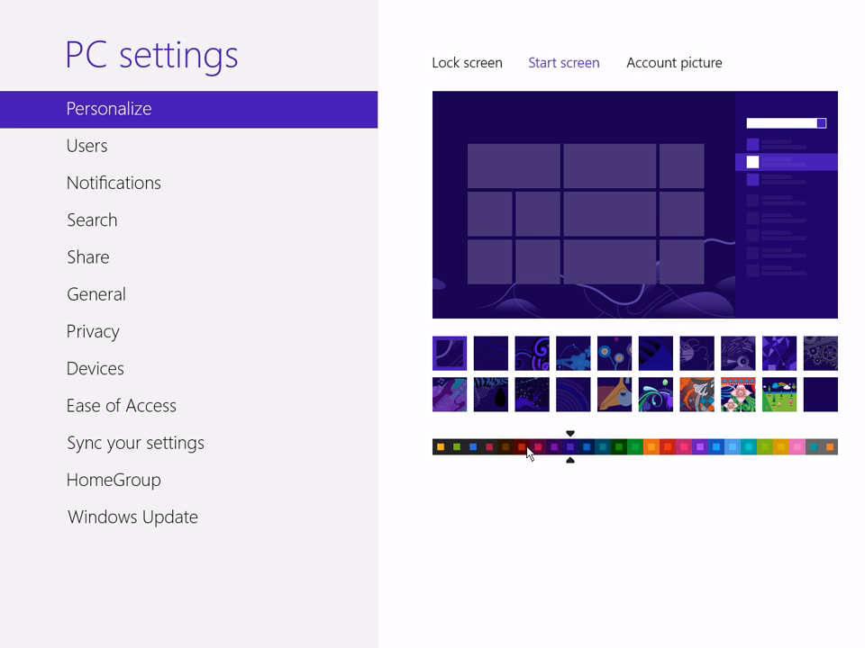
pyautogui.click(520, 447)
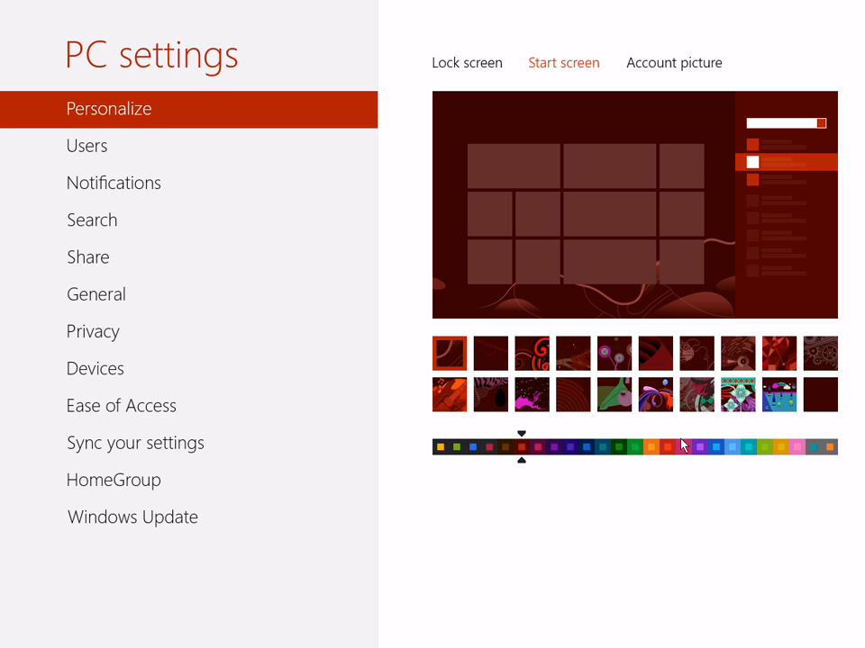
pyautogui.click(650, 445)
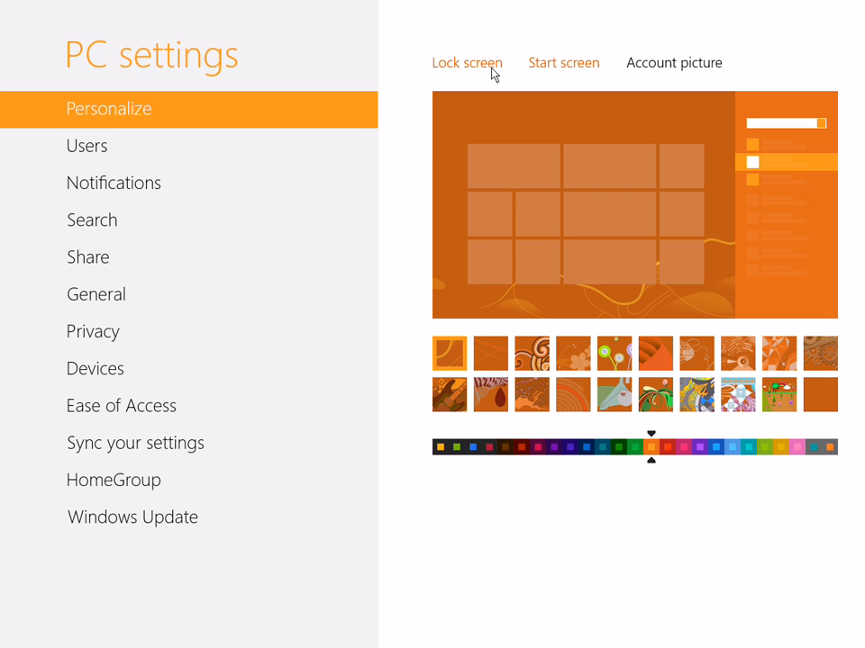
# Step: Give the lock screen the piano picture and return to the Start screen
pyautogui.click(466, 62)
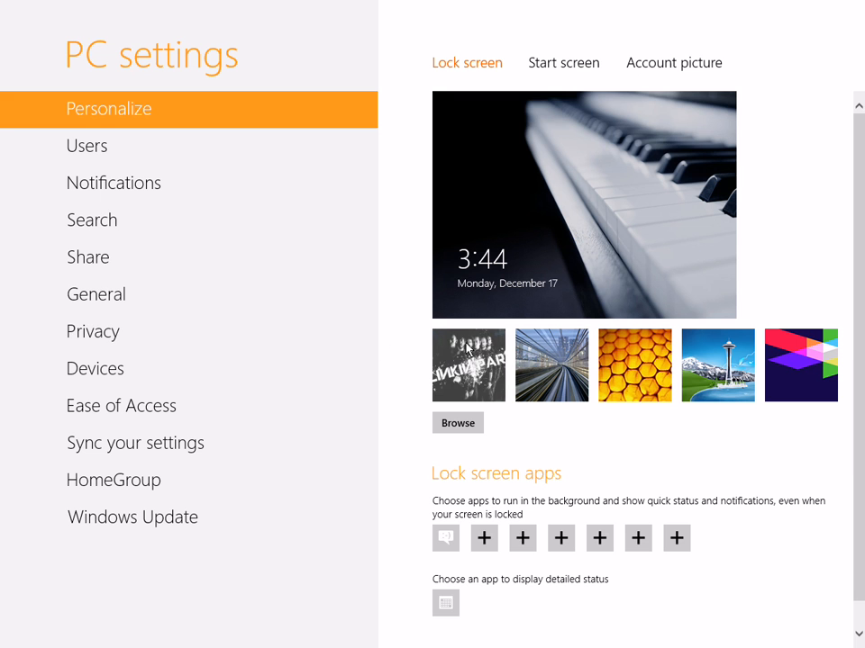
pyautogui.click(483, 537)
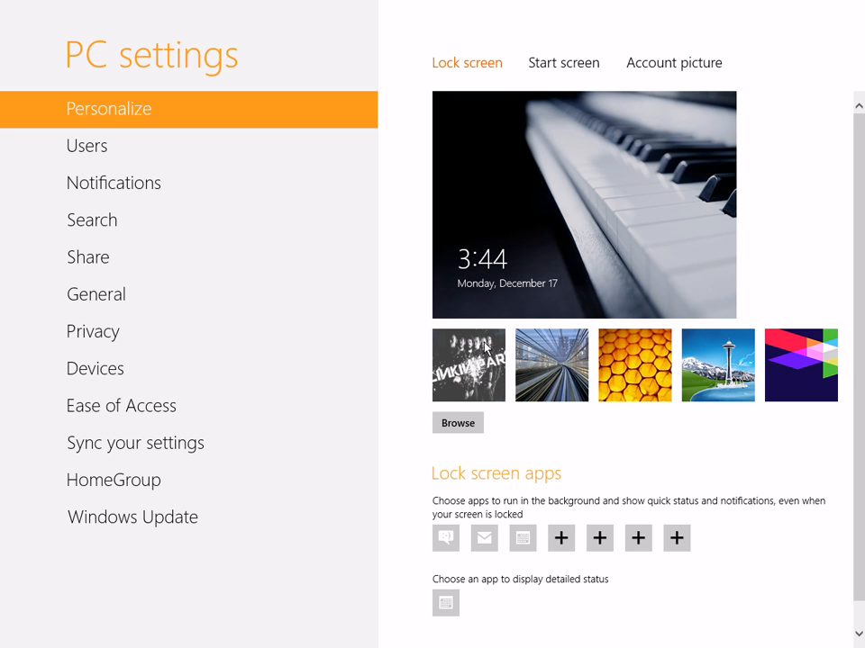
pyautogui.click(469, 364)
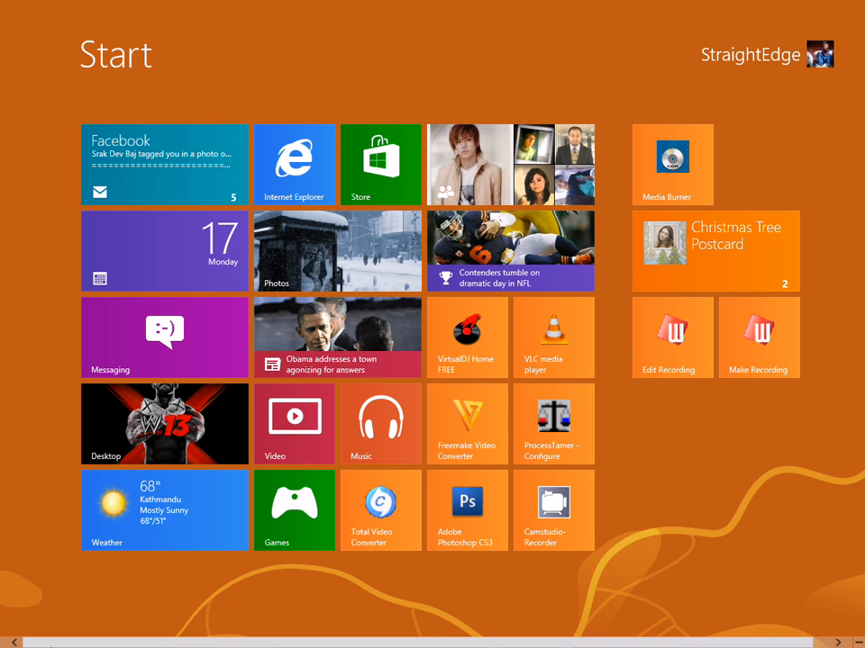
# Step: Switch to the desktop and reopen its Personalization settings
pyautogui.click(164, 423)
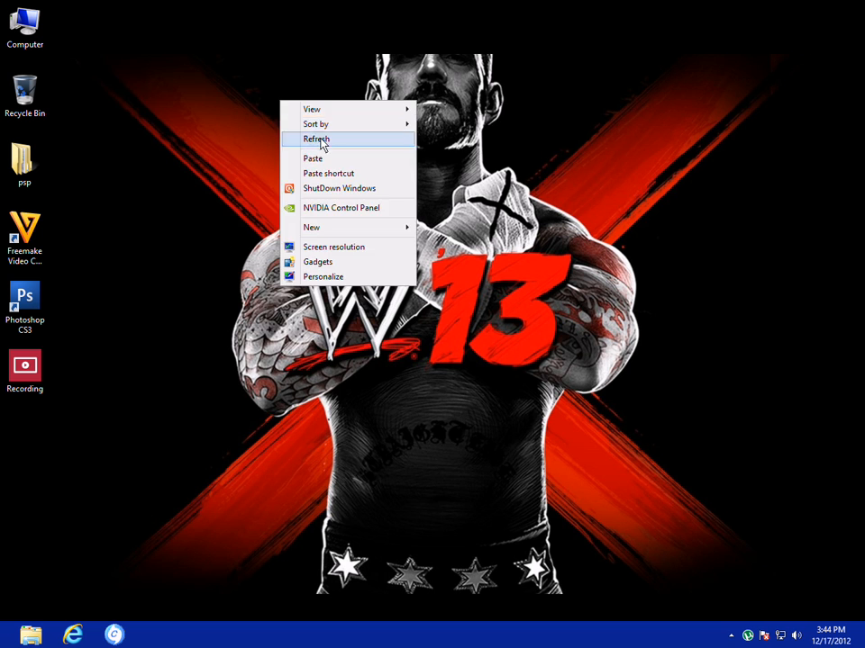
pyautogui.click(317, 139)
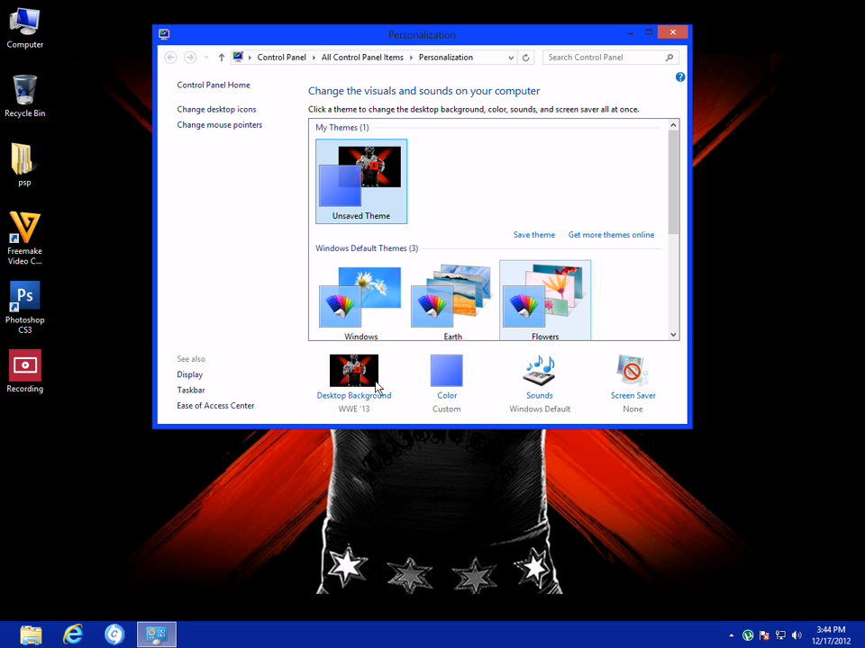
# Step: Apply the default Windows theme with the daisy wallpaper and close Personalization
pyautogui.scroll(-3)
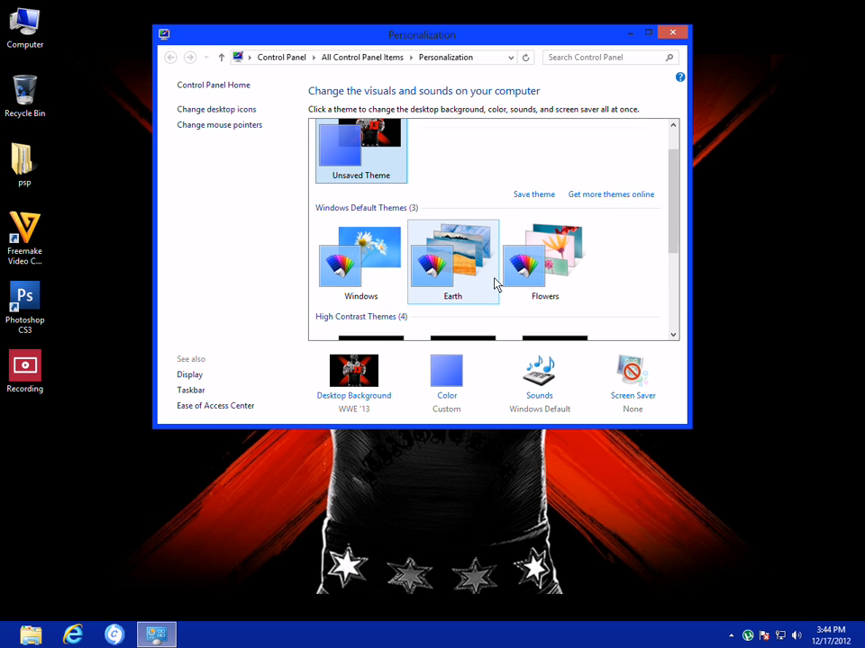
pyautogui.scroll(-3)
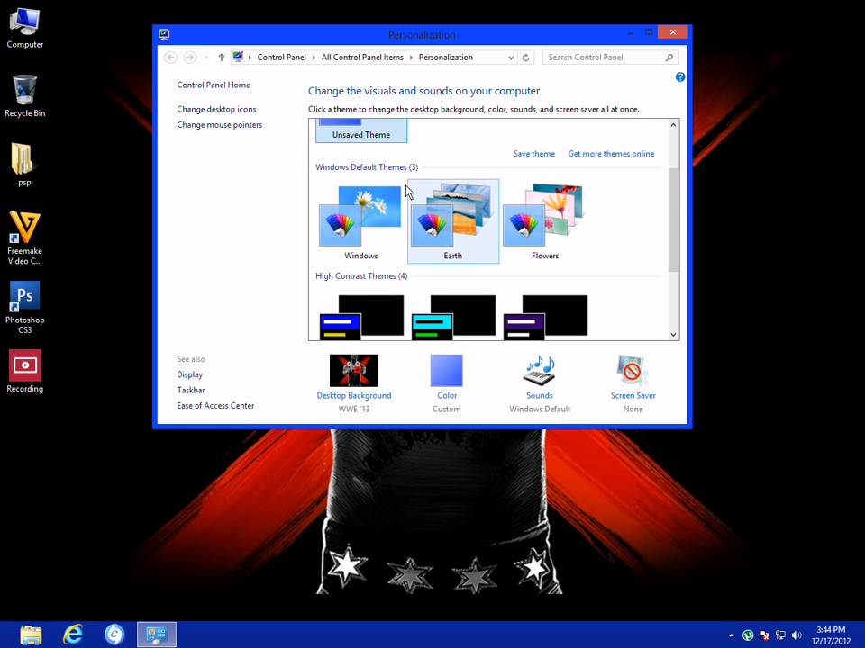
pyautogui.click(360, 216)
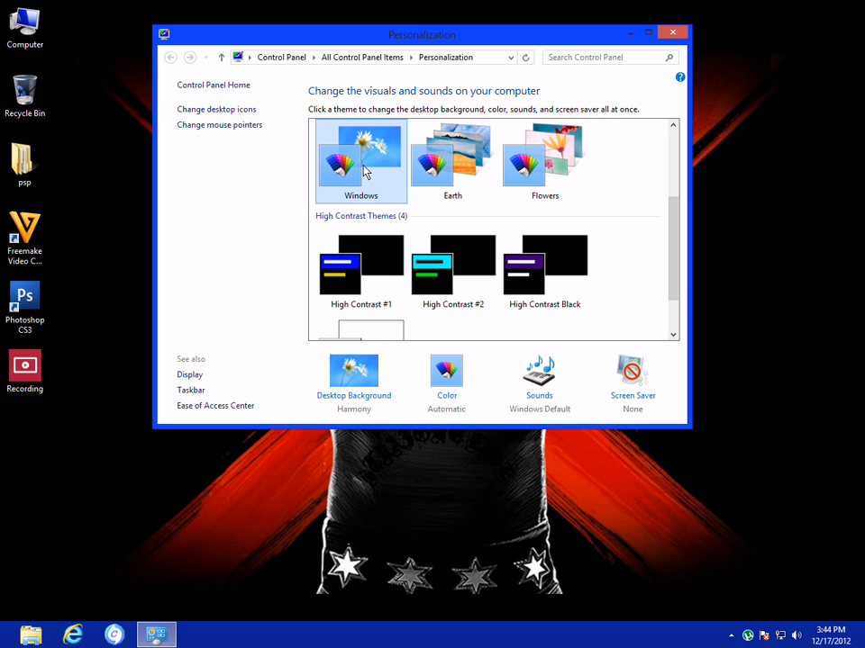
pyautogui.click(360, 161)
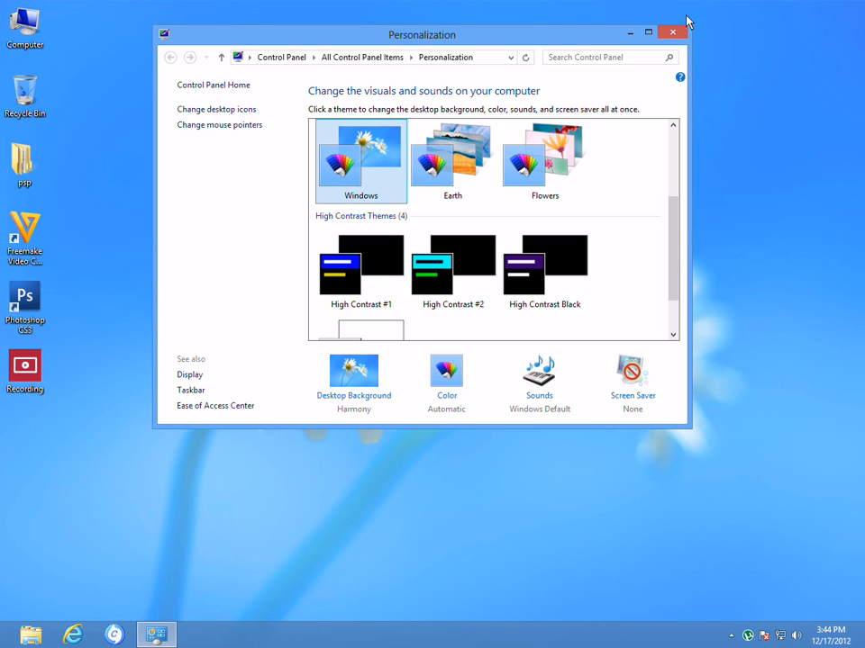
pyautogui.click(670, 33)
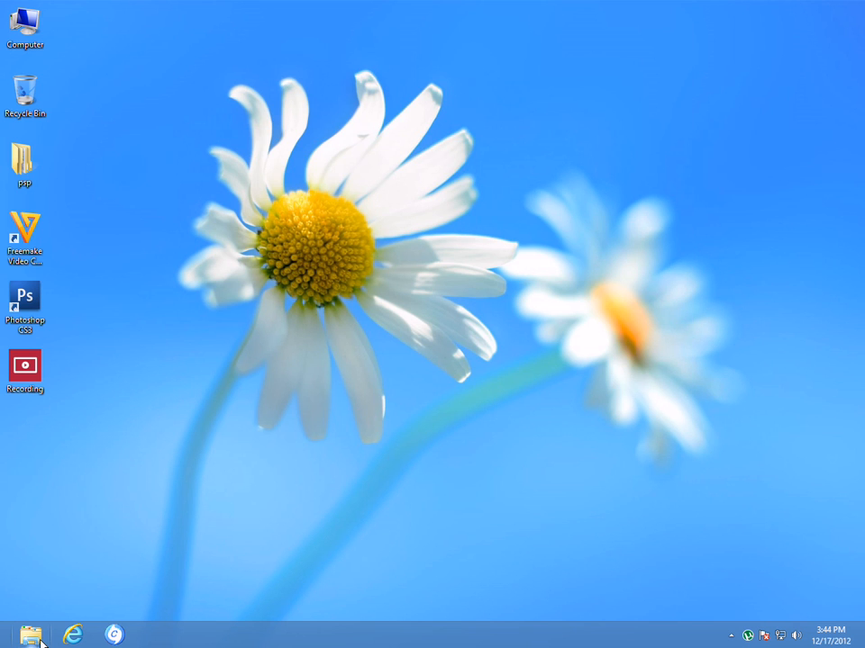
pyautogui.moveTo(861, 638)
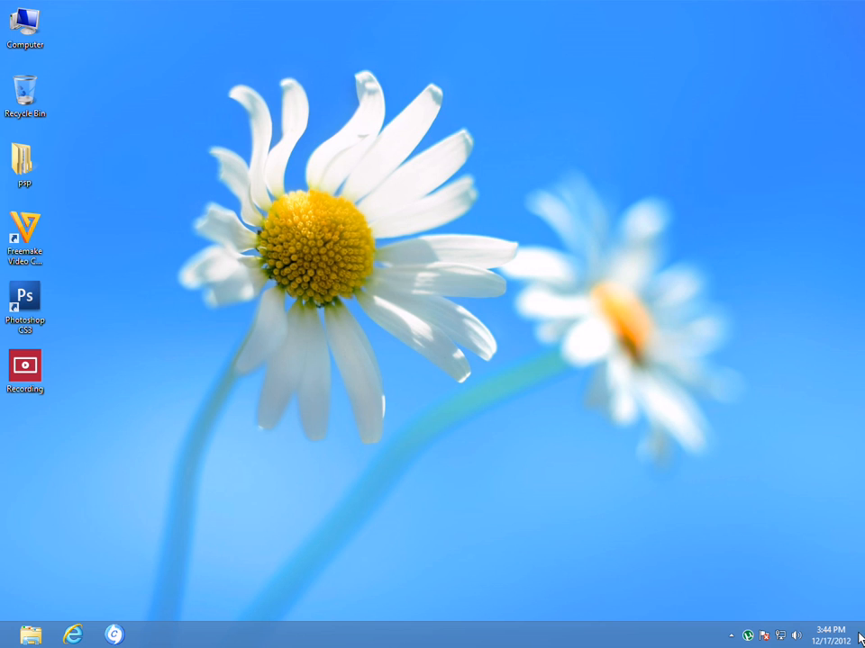
pyautogui.click(731, 634)
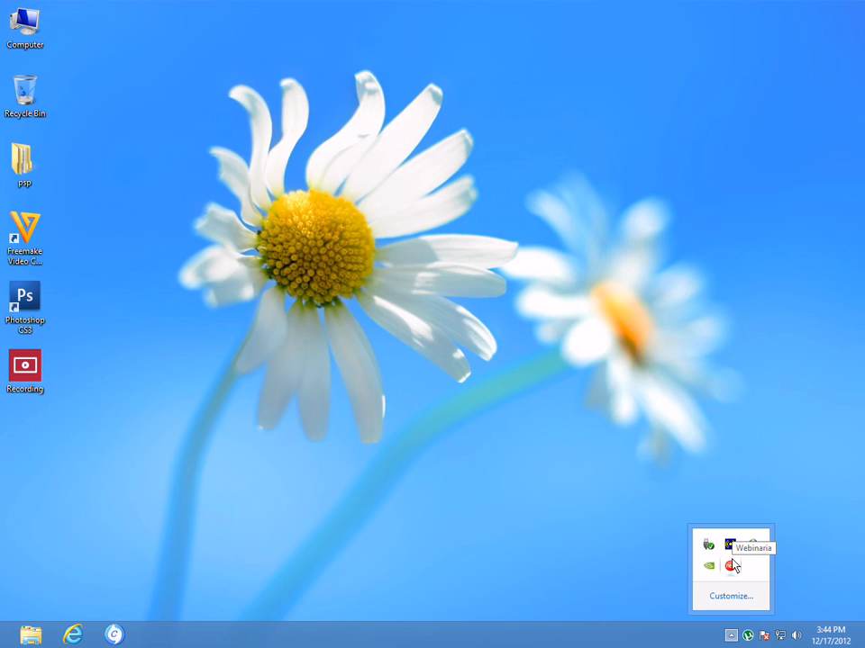